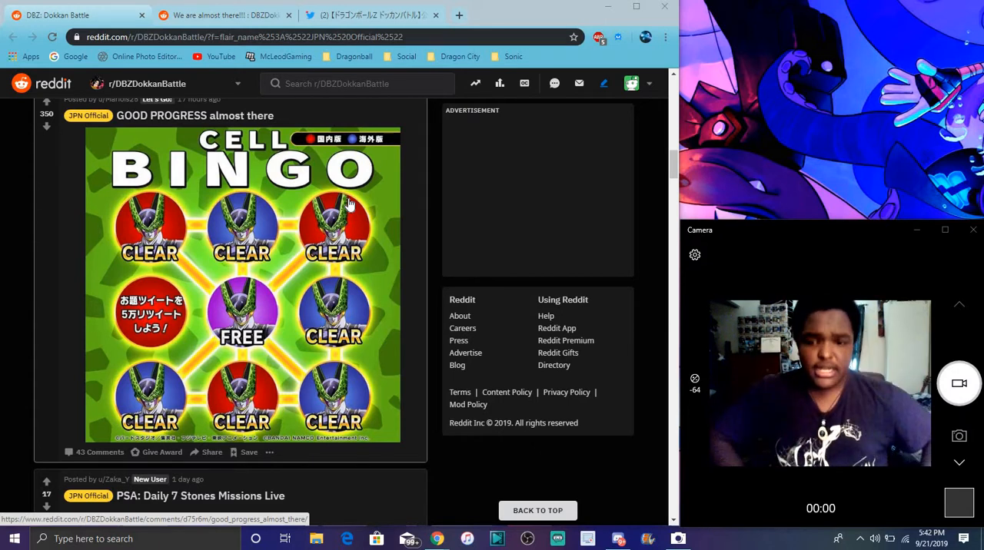
mouse_move(338, 219)
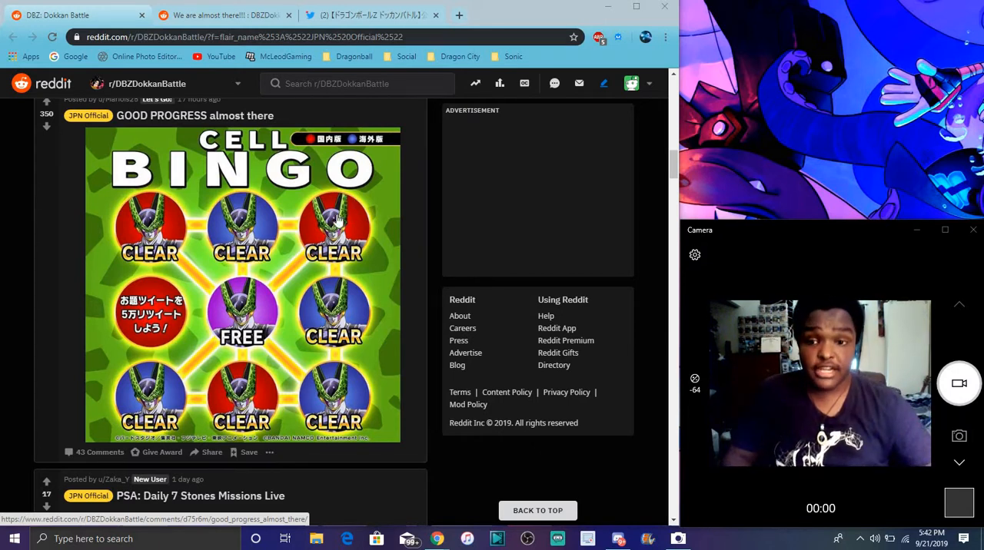
mouse_move(384, 137)
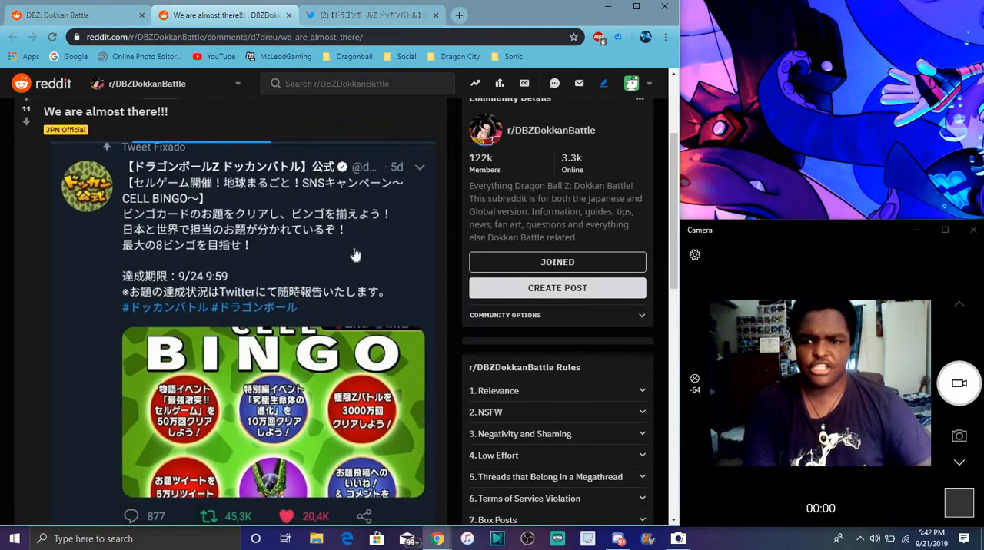
- Scroll down the 'We are almost there!!!' post past the embedded Cell Bingo tweet toward the comments
scroll("down", 3)
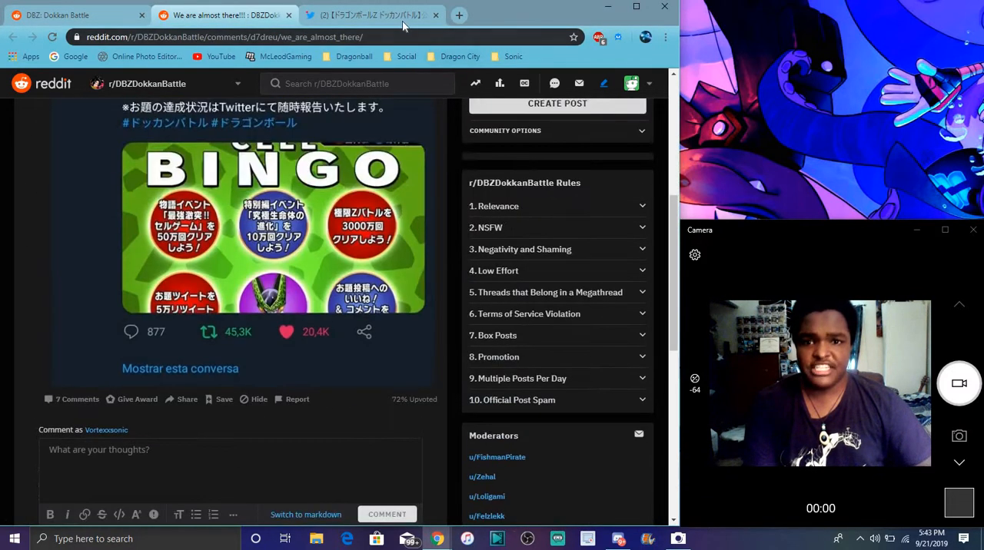
- Switch to the Twitter thread of the official Dokkan Battle Cell Bingo tweet and browse the replies
left_click(372, 15)
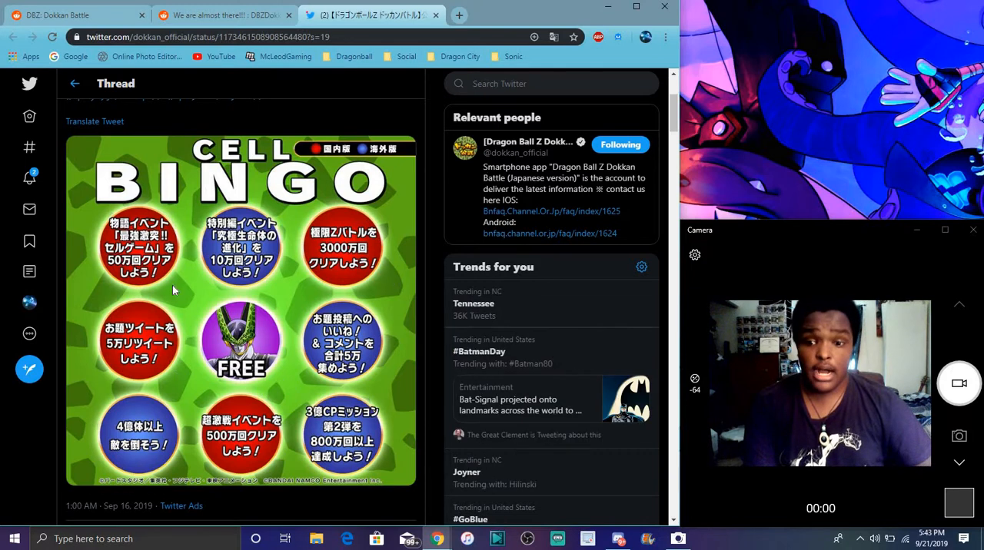
scroll("down", 3)
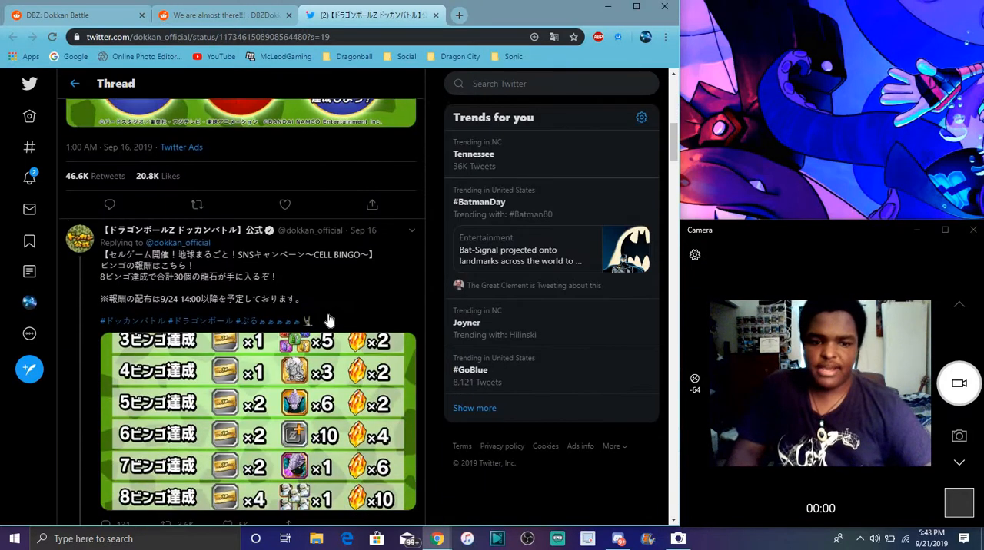
scroll("down", 3)
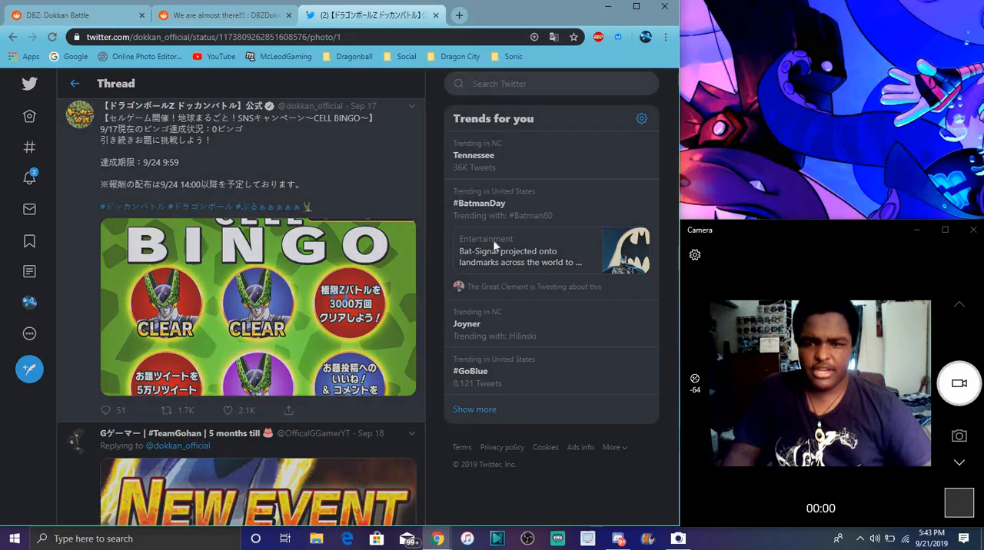
- View the updated Cell Bingo card image full size, then continue down the thread
left_click(258, 308)
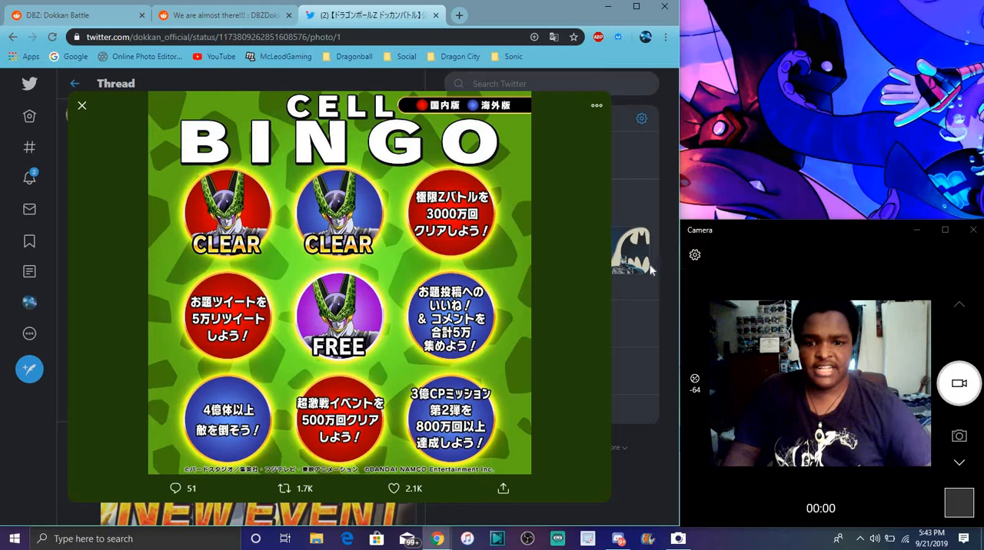
left_click(82, 105)
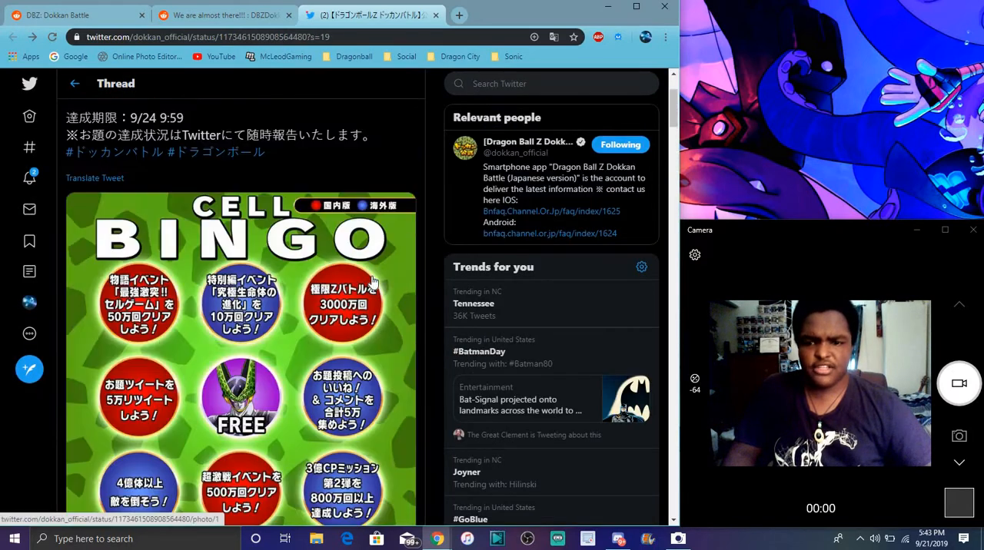
scroll("down", 3)
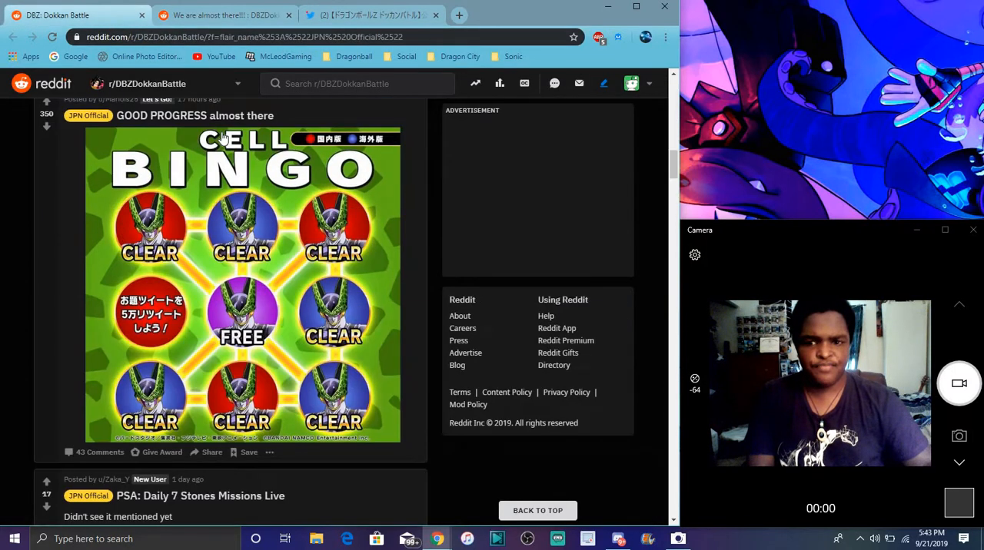
mouse_move(372, 167)
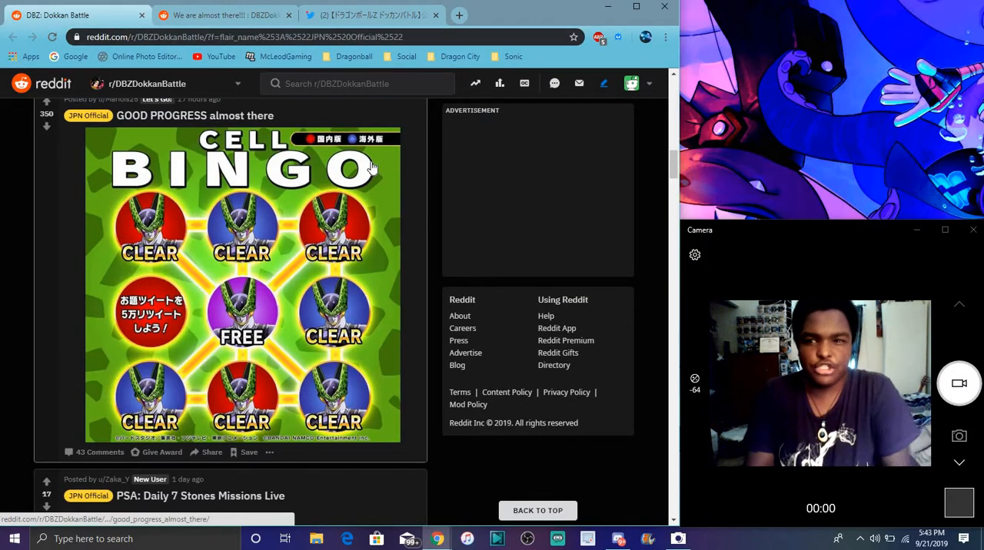